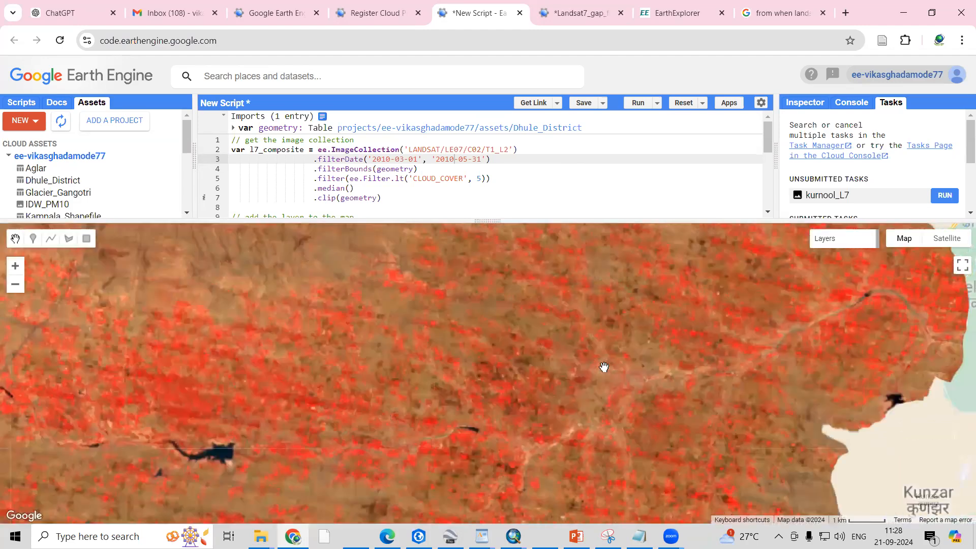
Examine the 2003 Landsat 7 ETM+ scene in EarthExplorer, panning across its scan-line stripes.
left_click_drag(604, 367, 468, 348)
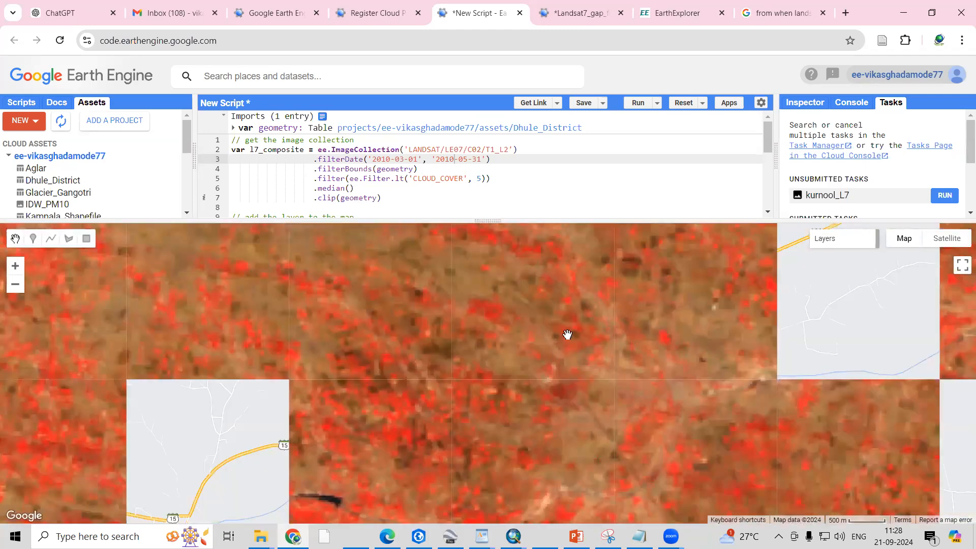
scroll("down", 3)
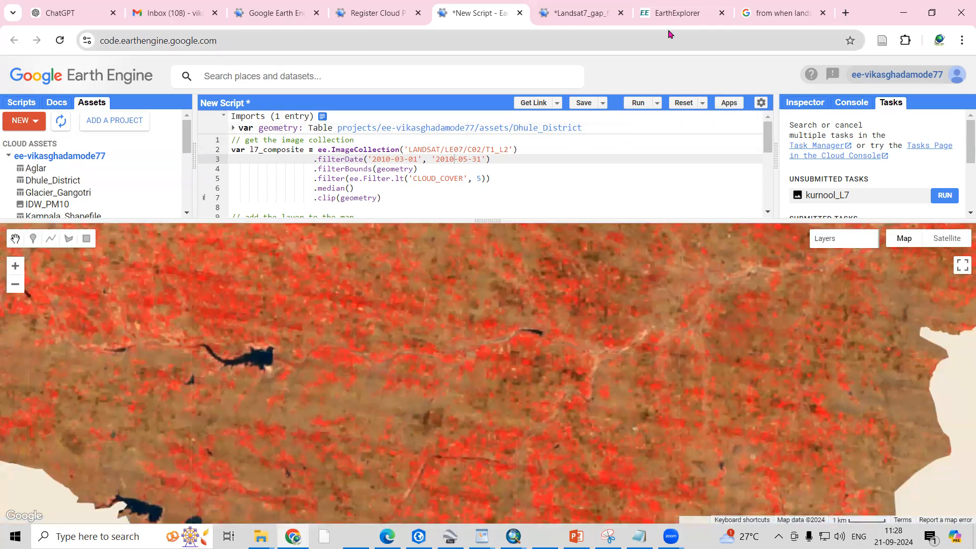
left_click(675, 12)
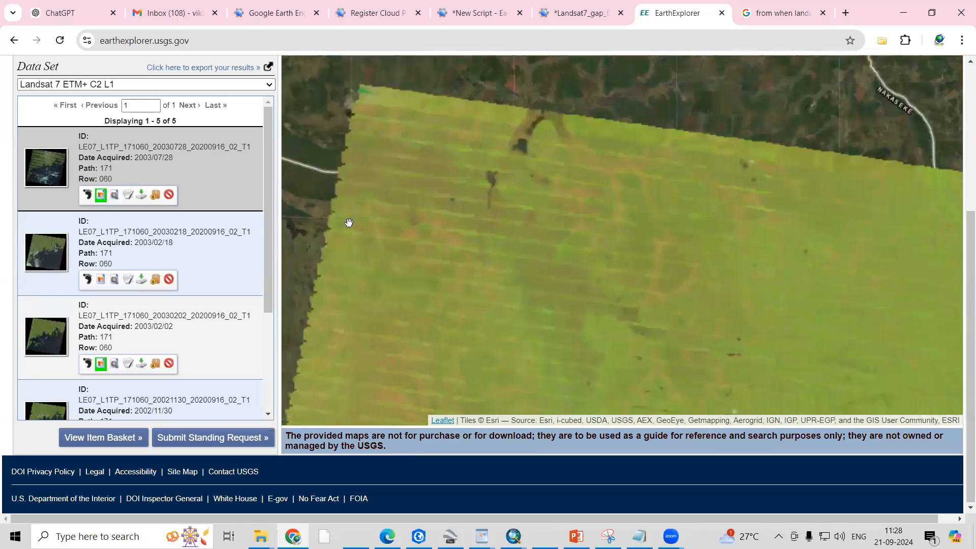
left_click_drag(349, 222, 564, 205)
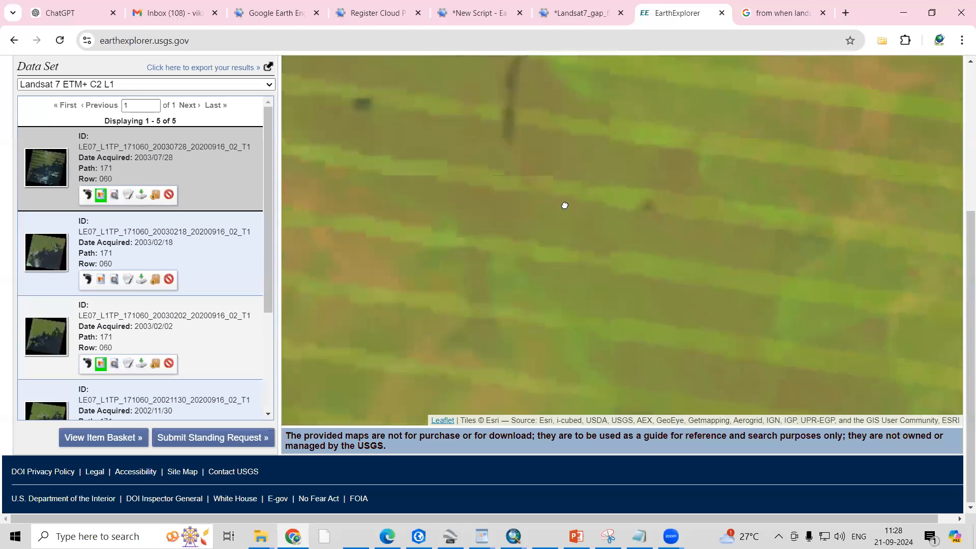
left_click_drag(564, 205, 680, 207)
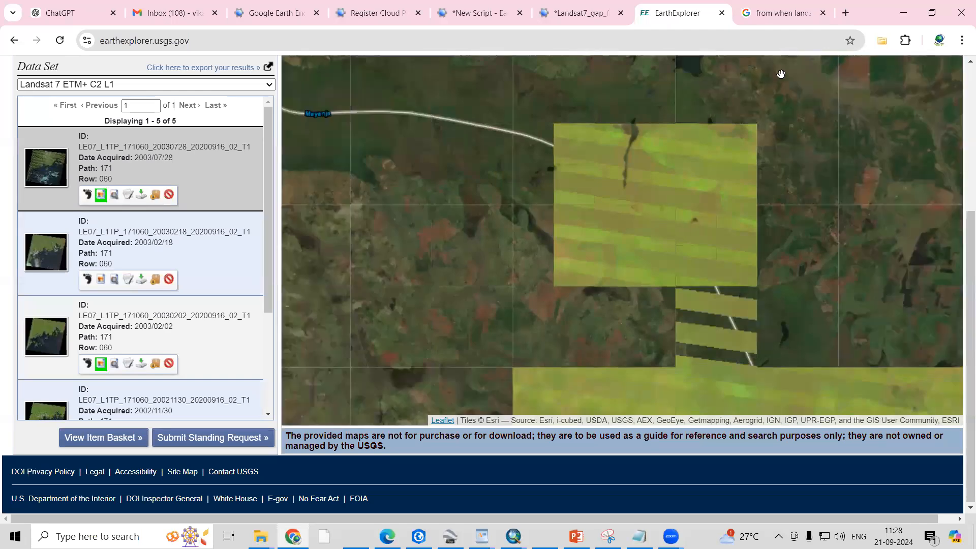
mouse_move(781, 13)
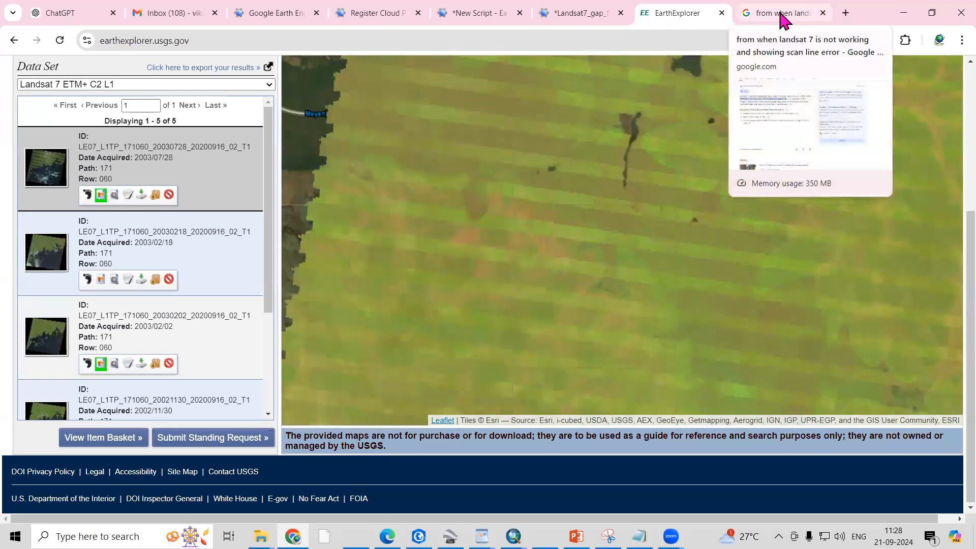
left_click(781, 12)
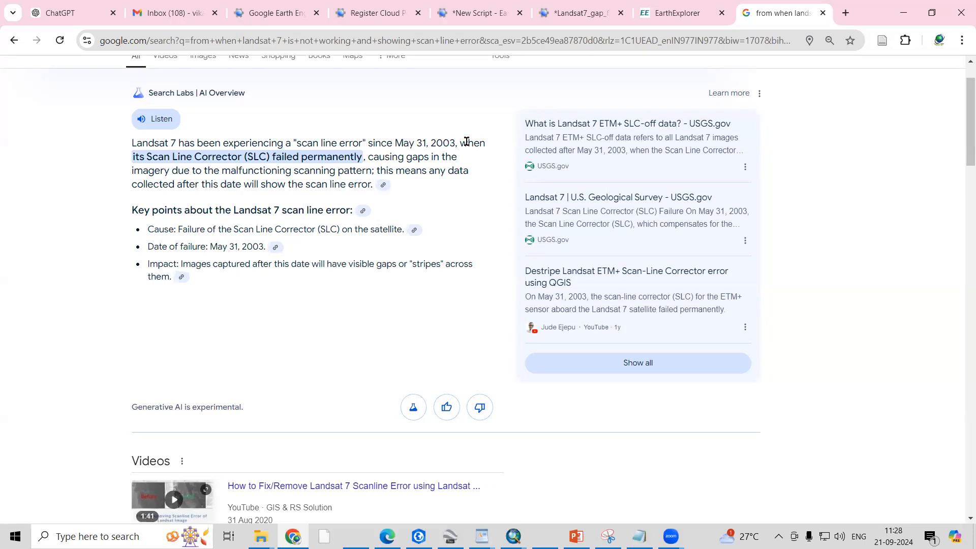
mouse_move(223, 169)
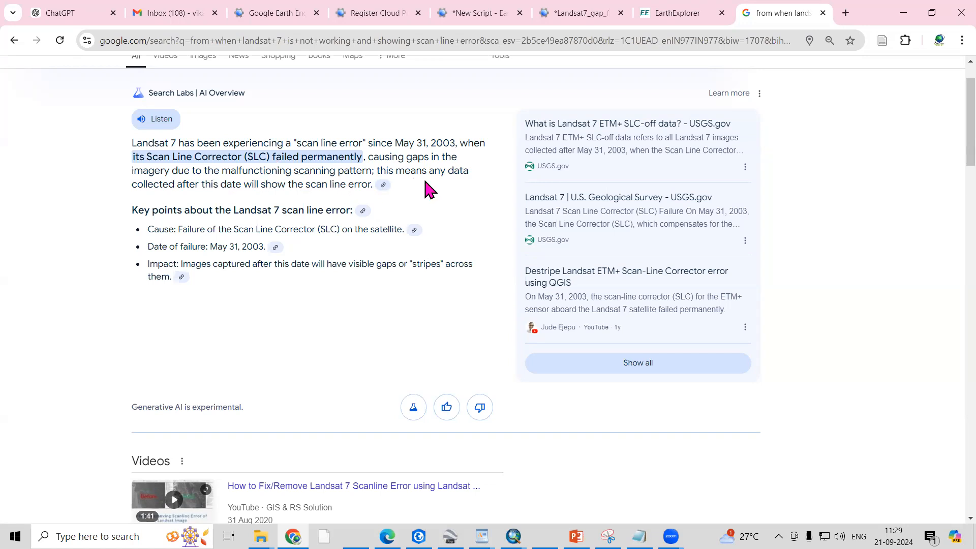
mouse_move(194, 199)
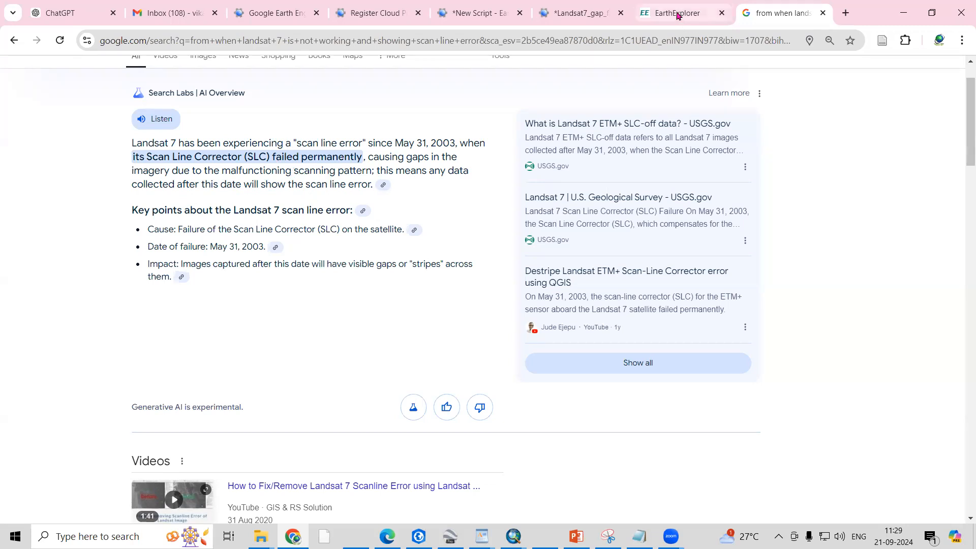
left_click(675, 12)
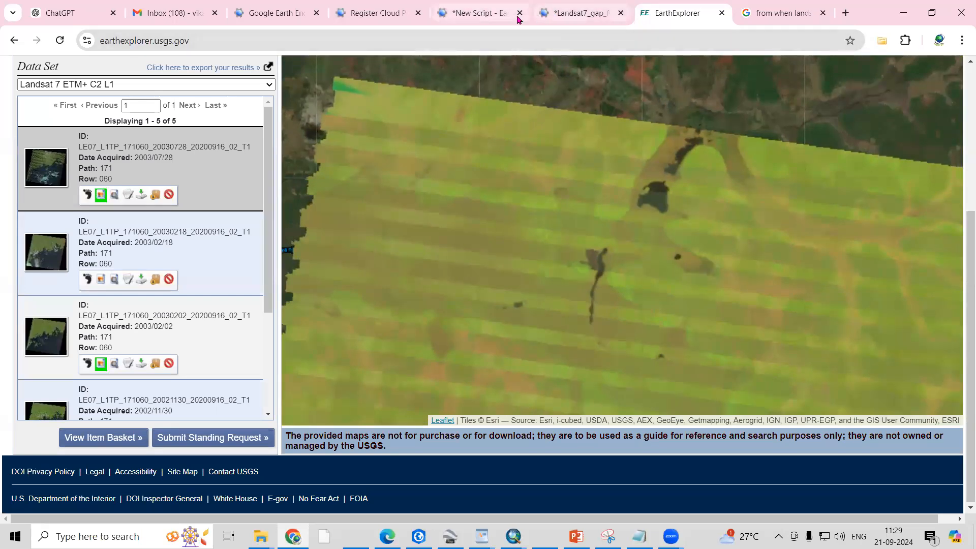
Compare the ungapfilled Dhule composite's gaps against the gap-filled Landsat 7 script.
left_click(576, 12)
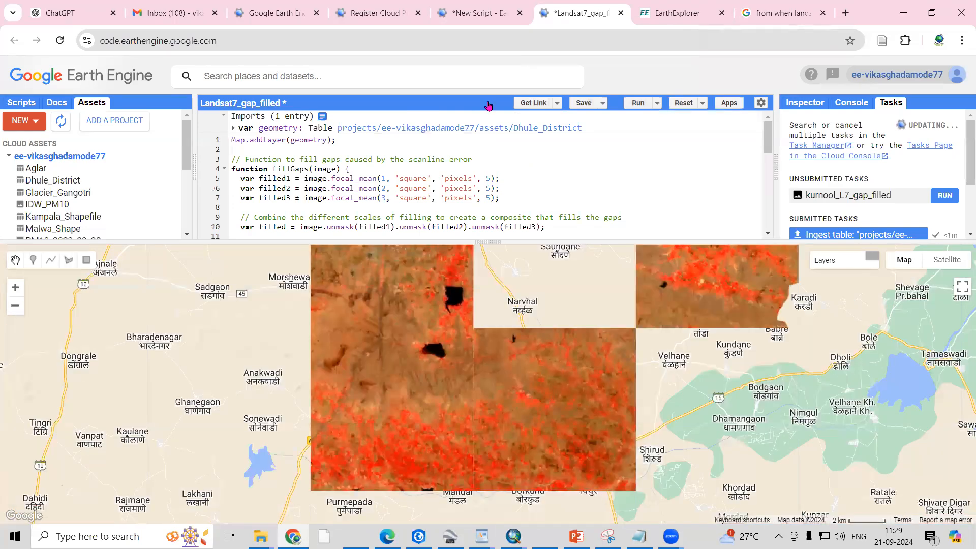
mouse_move(454, 330)
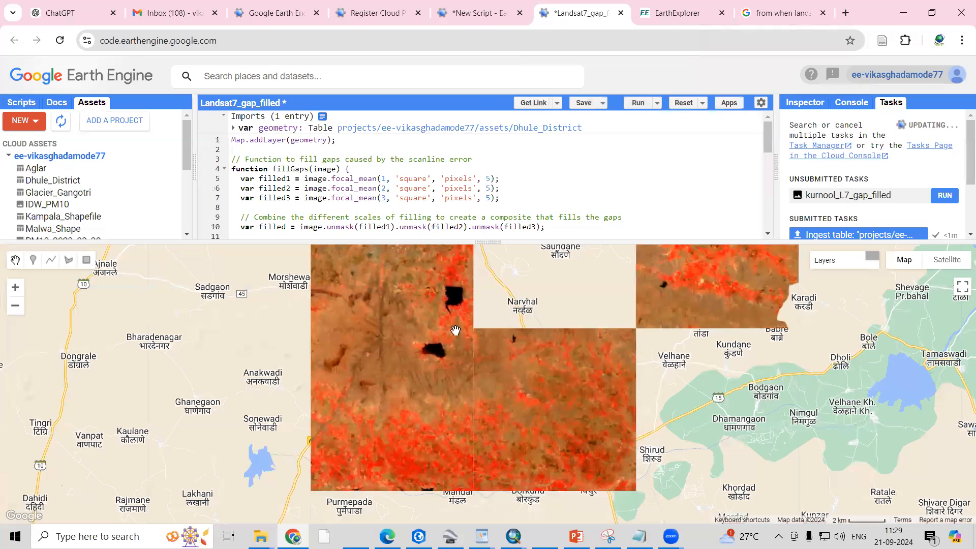
left_click(478, 13)
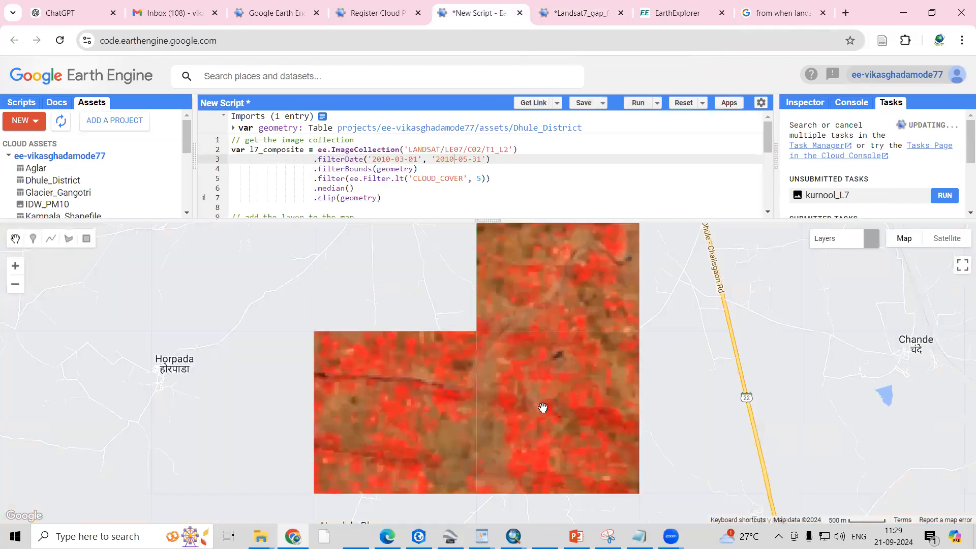
left_click_drag(543, 408, 543, 312)
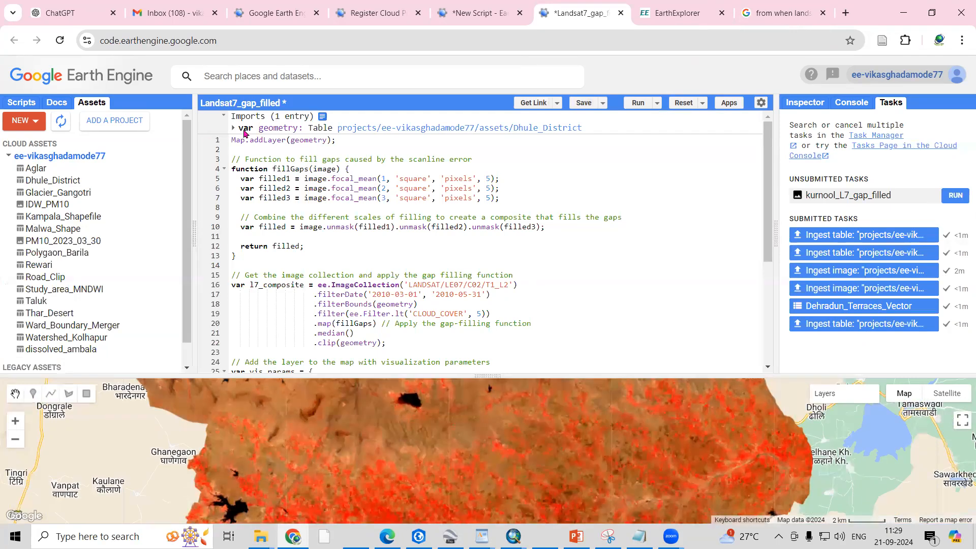
left_click(20, 120)
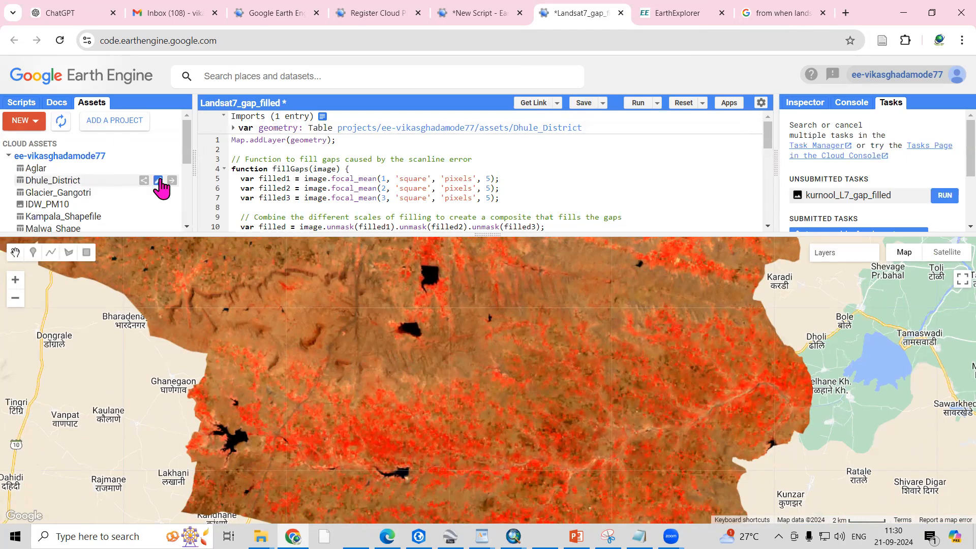
double_click(277, 128)
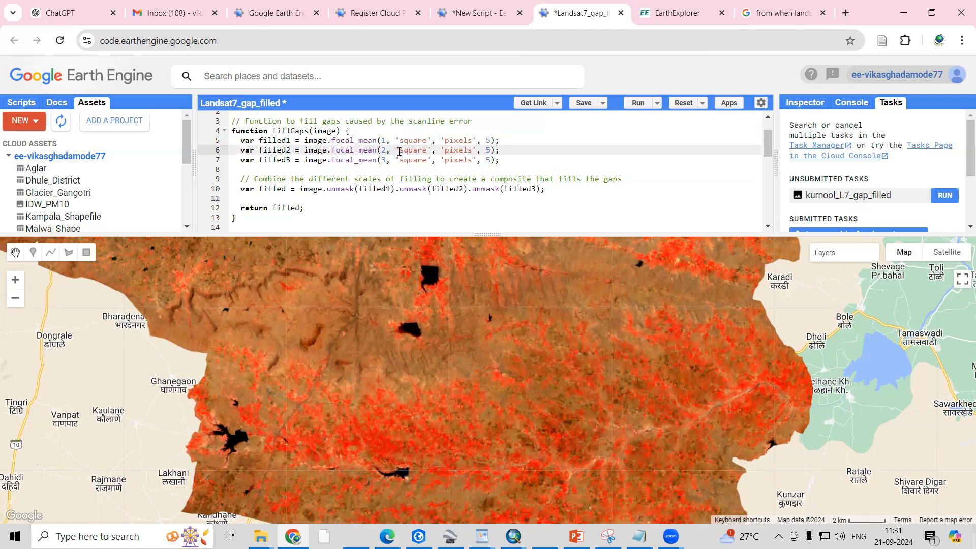
mouse_move(267, 137)
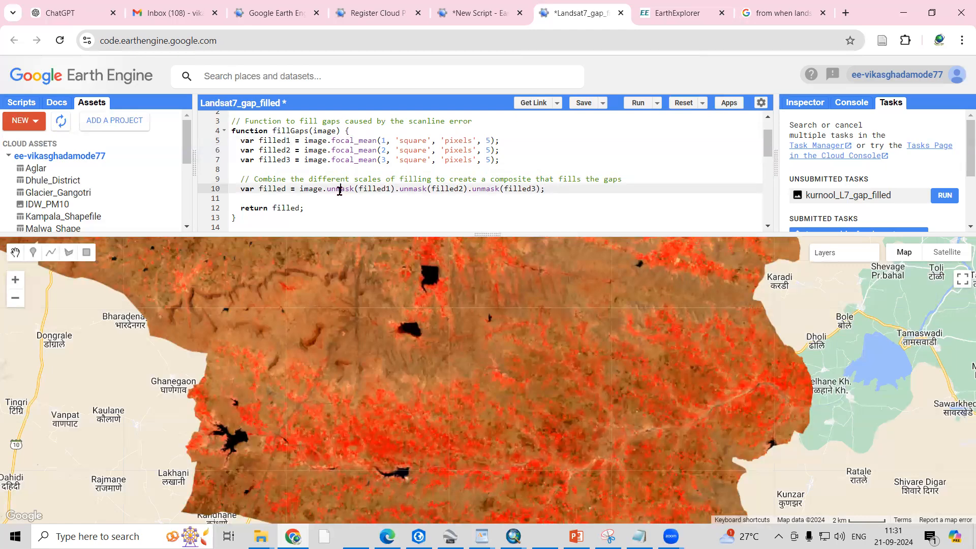
mouse_move(358, 190)
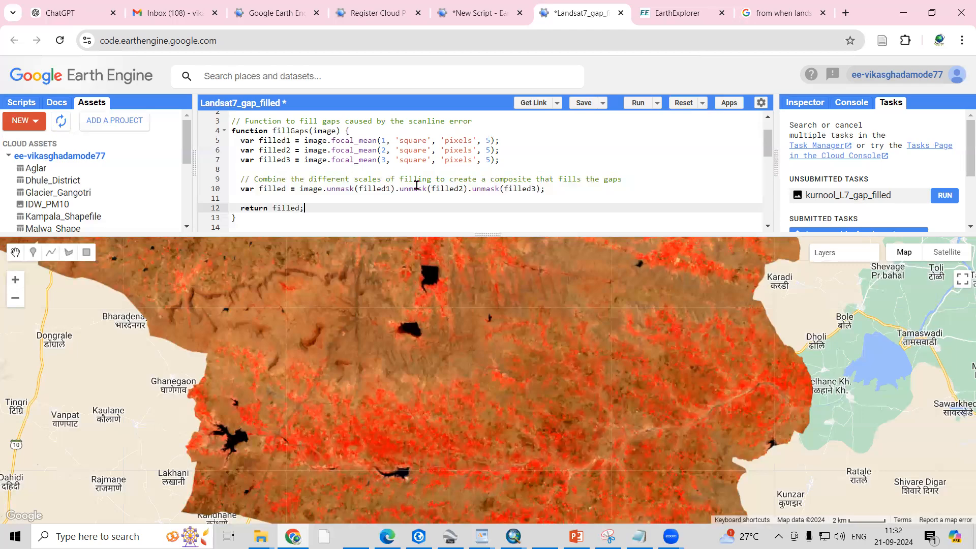
scroll("down", 3)
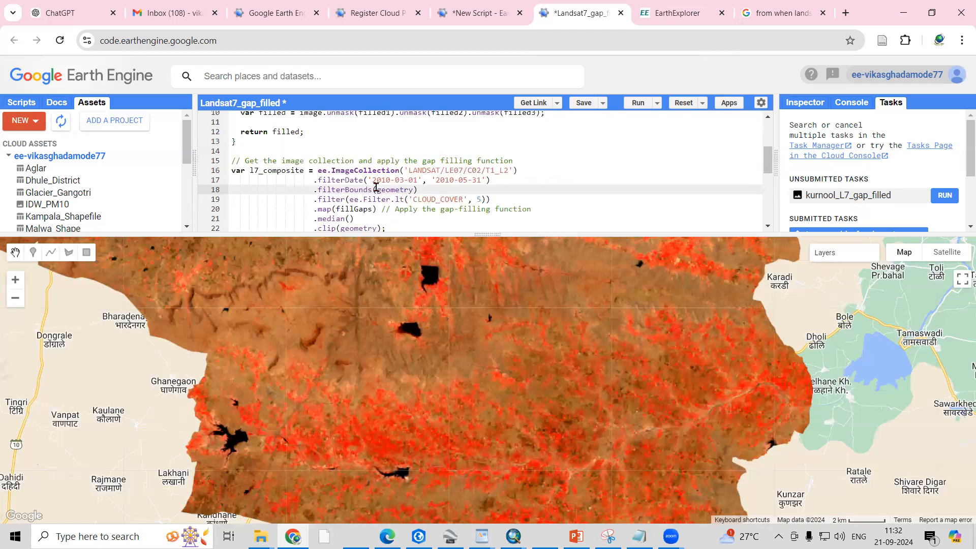
double_click(395, 189)
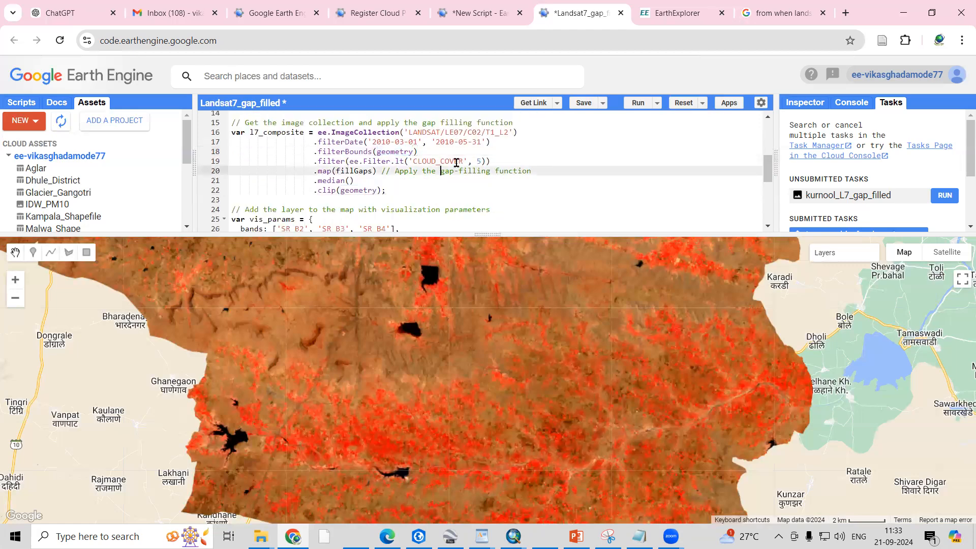
left_click(440, 161)
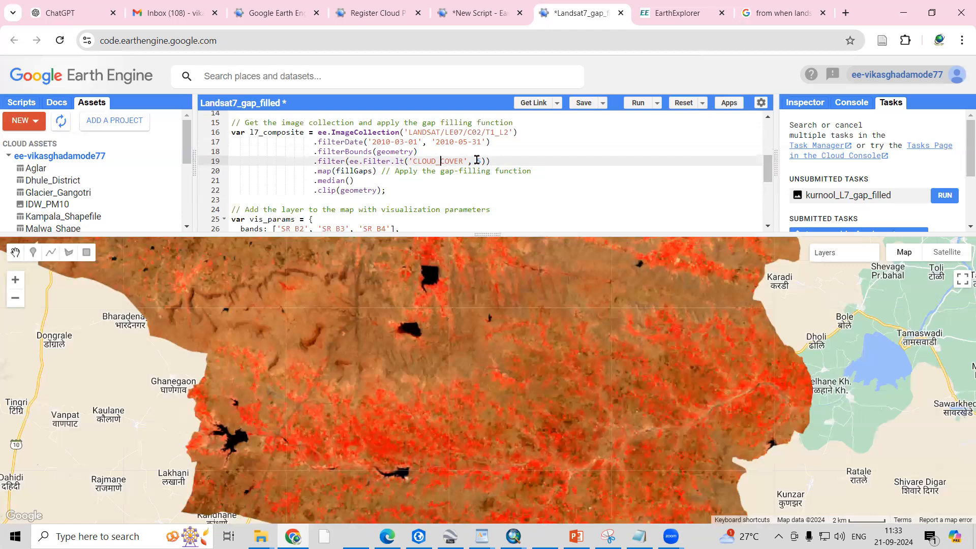
type("5")
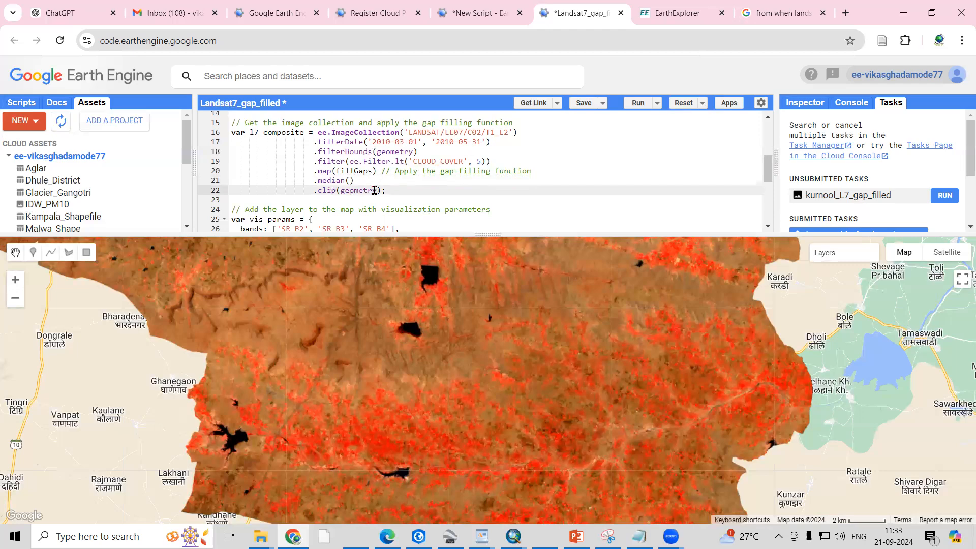
scroll("down", 3)
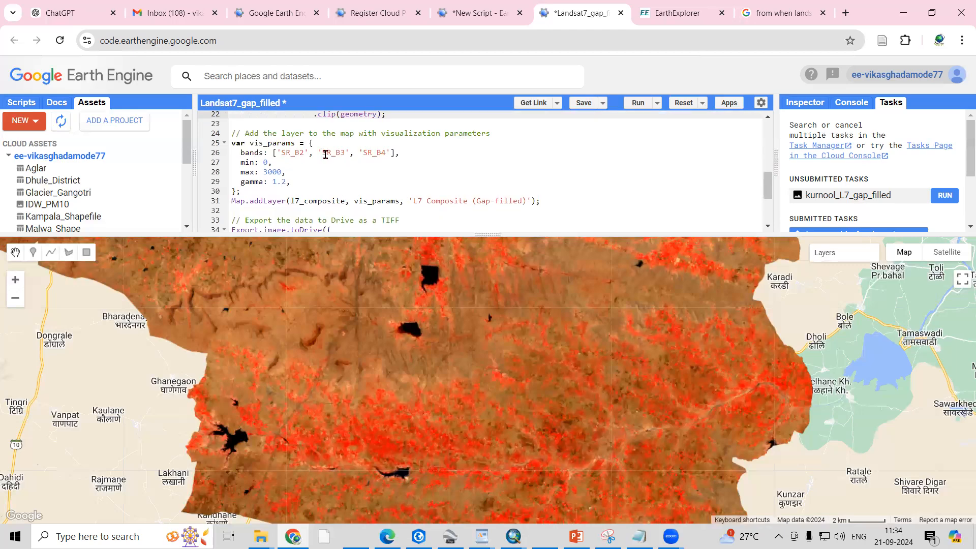
scroll("down", 3)
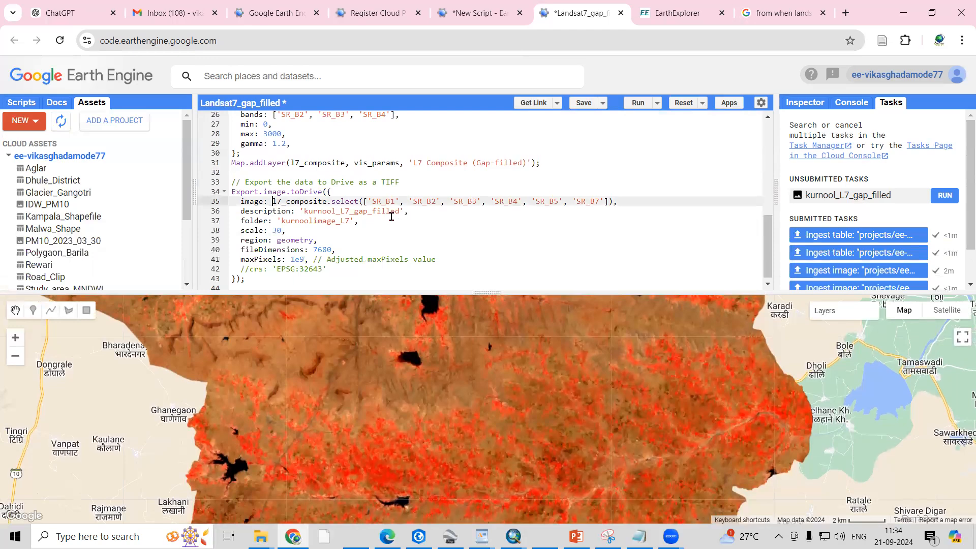
left_click(368, 202)
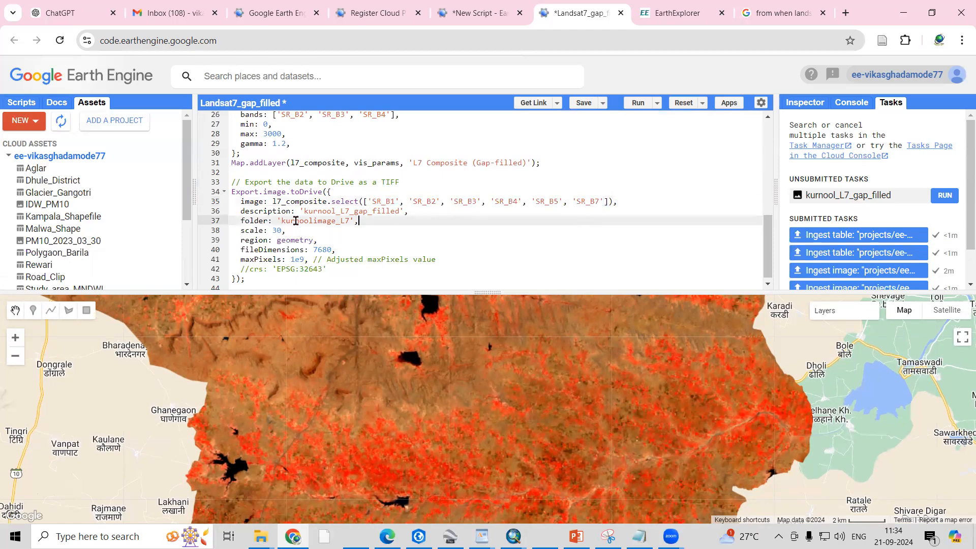
double_click(315, 221)
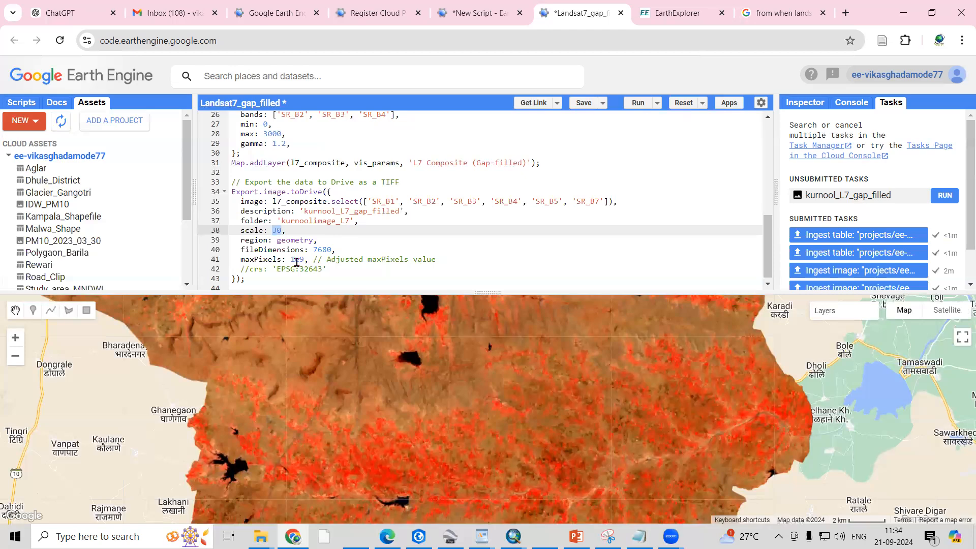
double_click(294, 240)
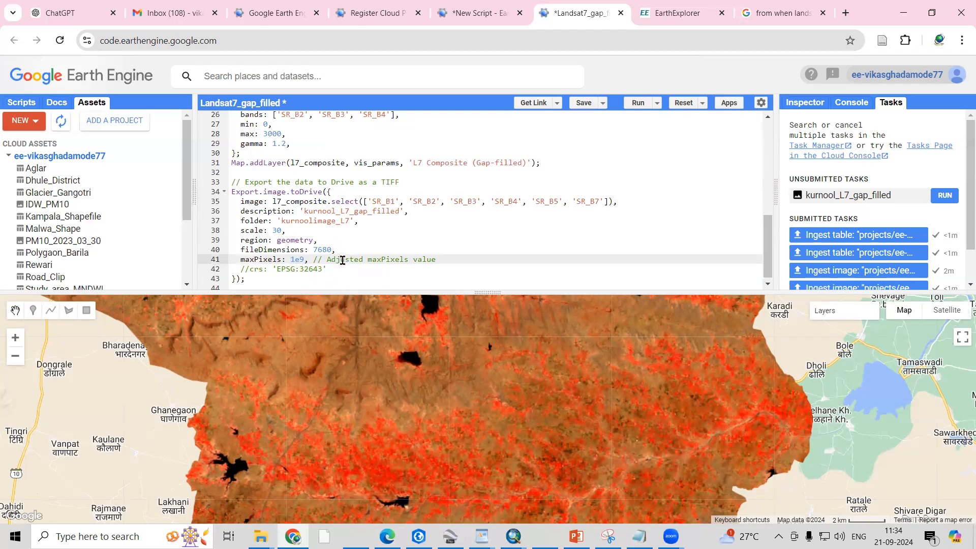
double_click(299, 268)
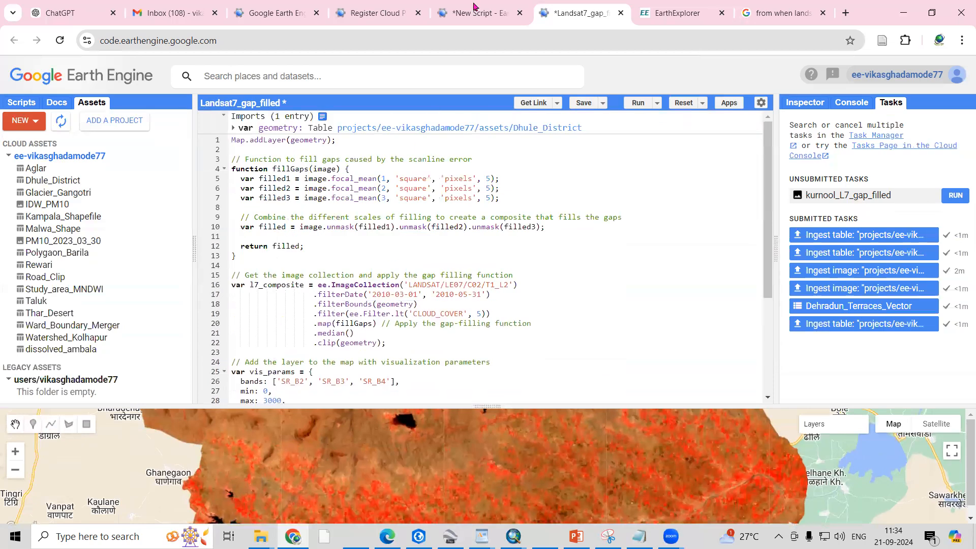
Revisit the striped ungapfilled composite, then return to the gap-filled script.
left_click(475, 12)
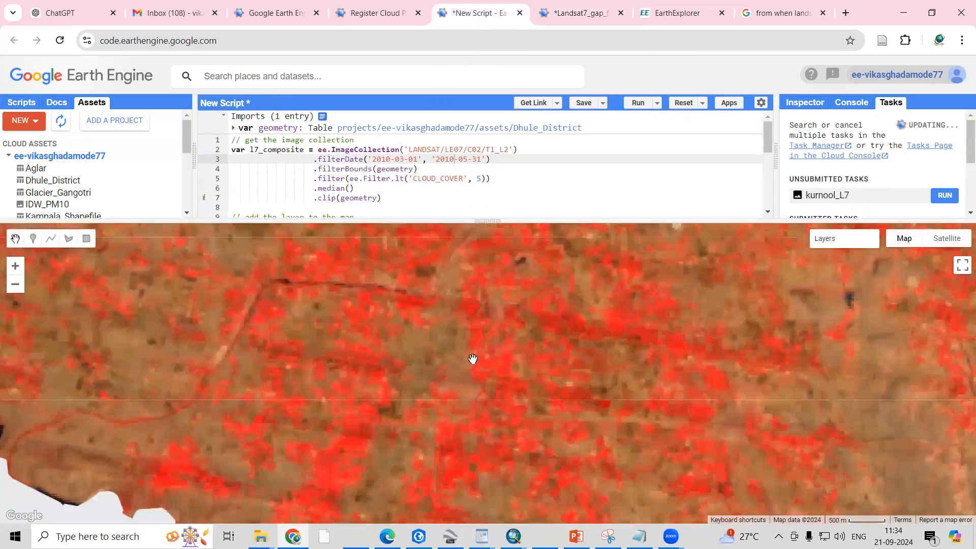
scroll("down", 3)
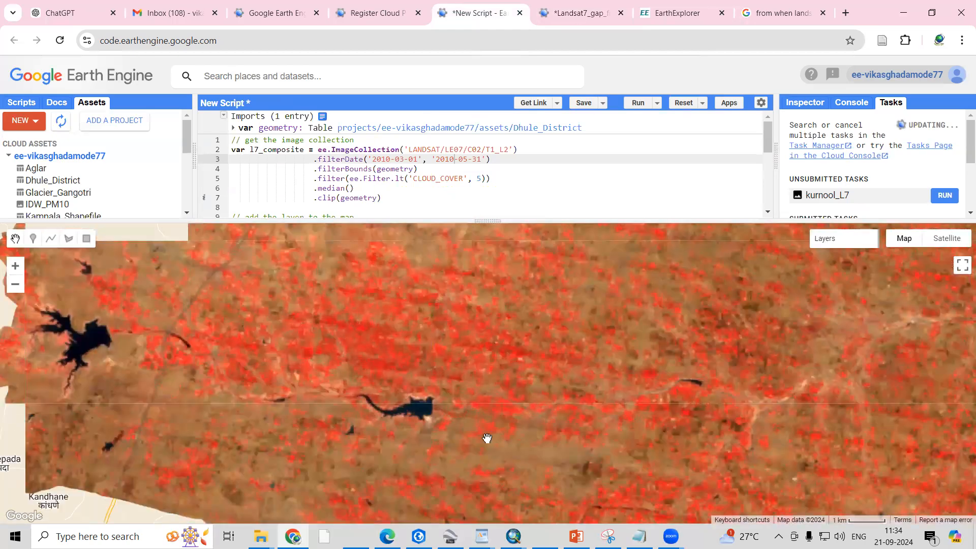
left_click(573, 12)
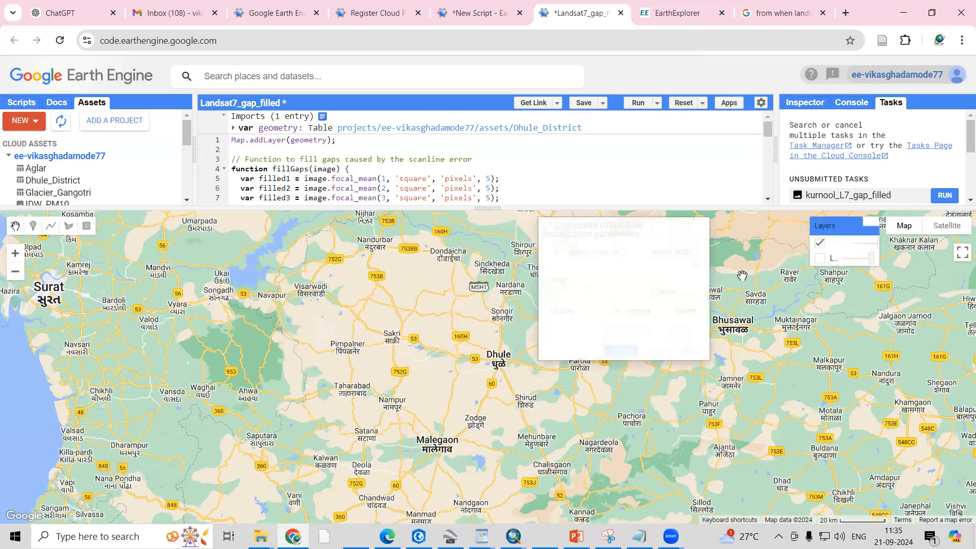
Render the gap-filled layer as SR_B4, SR_B3, SR_B2 with a 100% stretch and apply it.
left_click(568, 264)
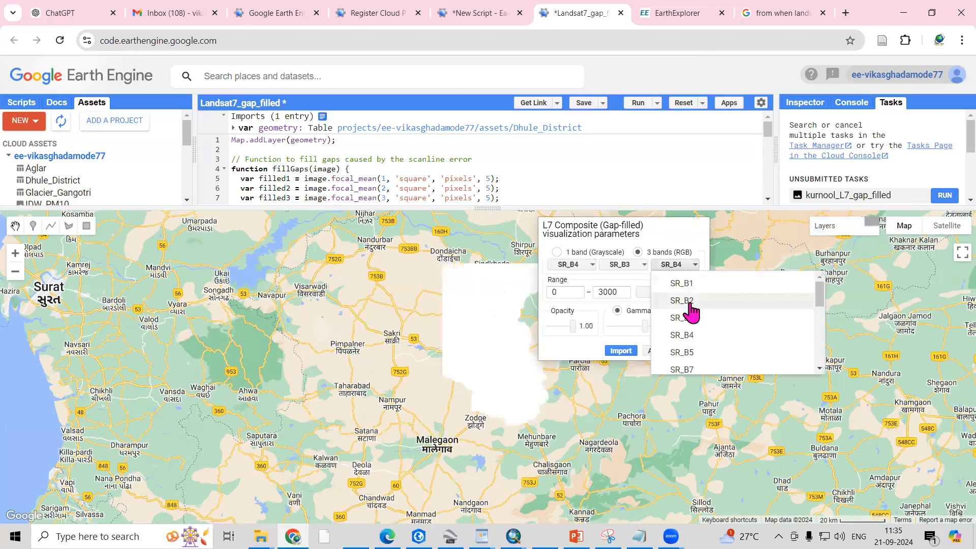
left_click(682, 301)
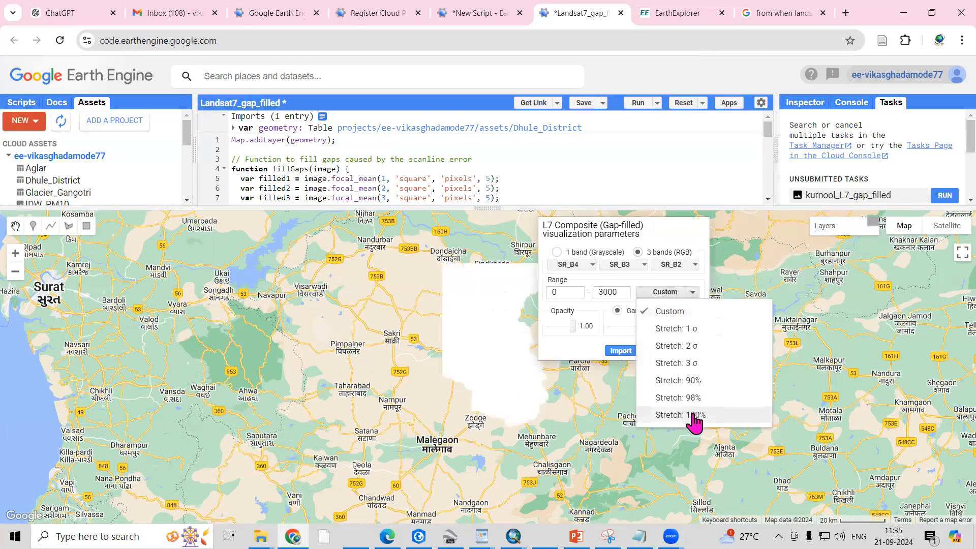
left_click(679, 415)
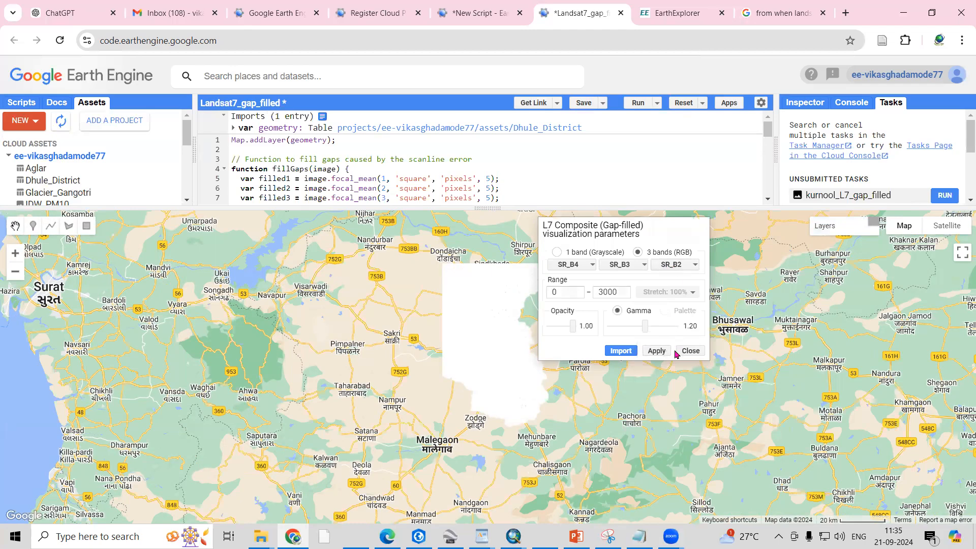
left_click(656, 350)
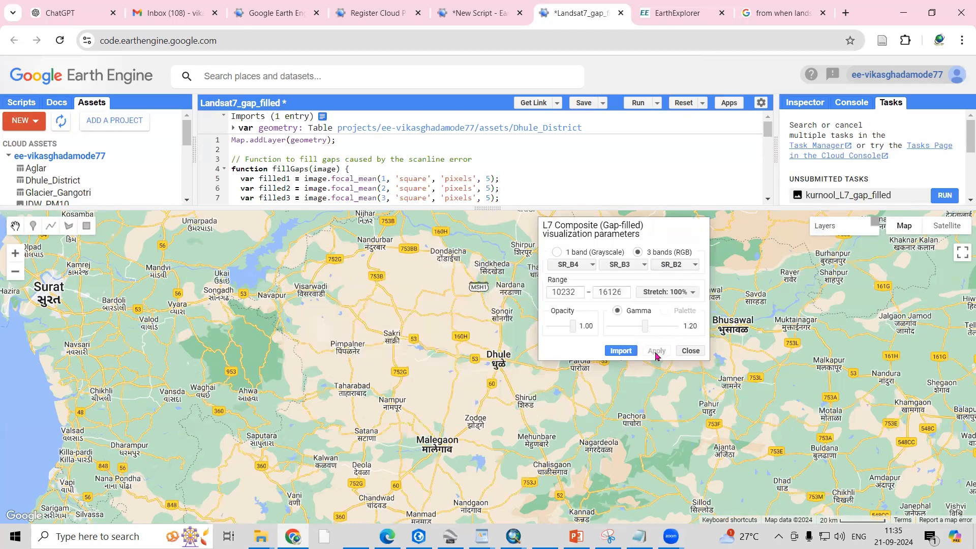
left_click(656, 351)
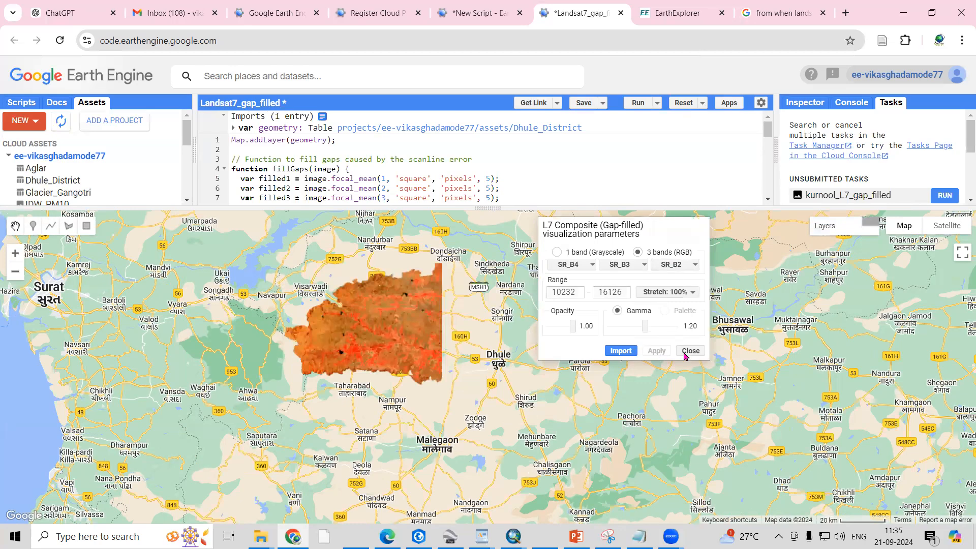
left_click(690, 351)
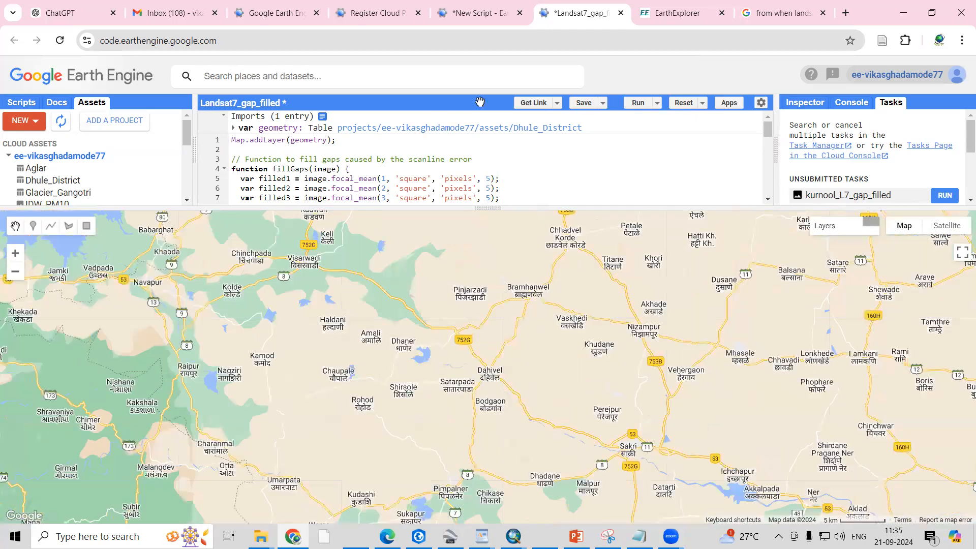
View the ungapfilled script's striped composite around the reservoirs.
left_click(478, 12)
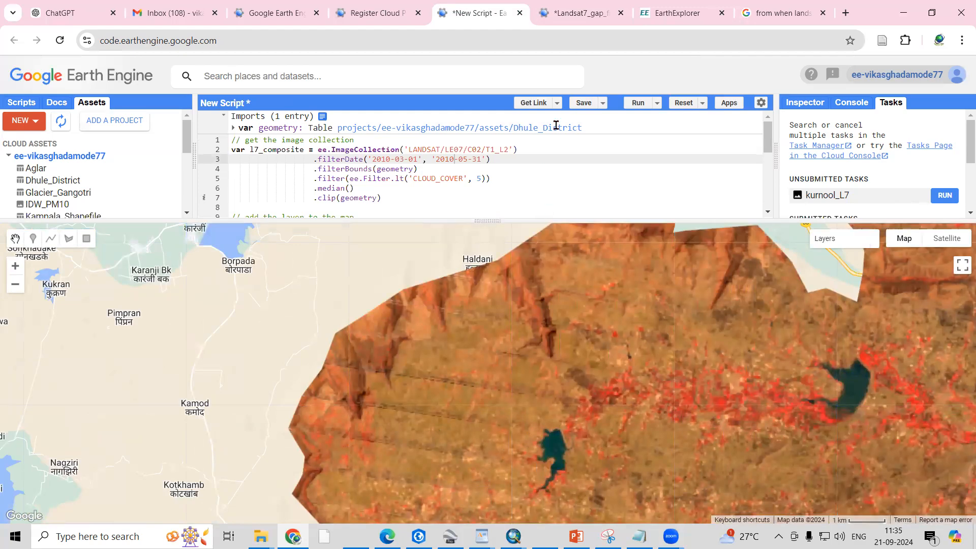
Compare the western district edge in both composites, ending on the stripe-free gap-filled one.
left_click(576, 12)
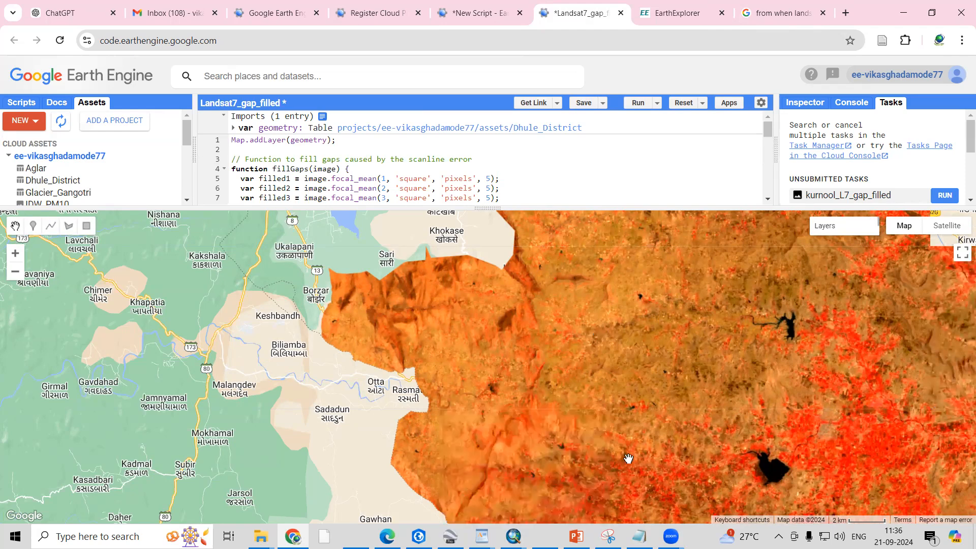
left_click_drag(629, 459, 643, 415)
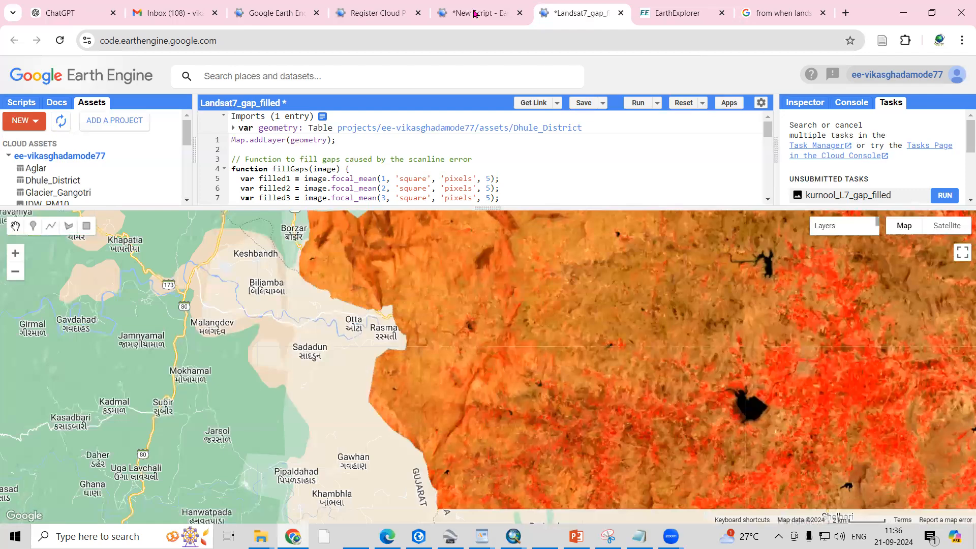
left_click(476, 12)
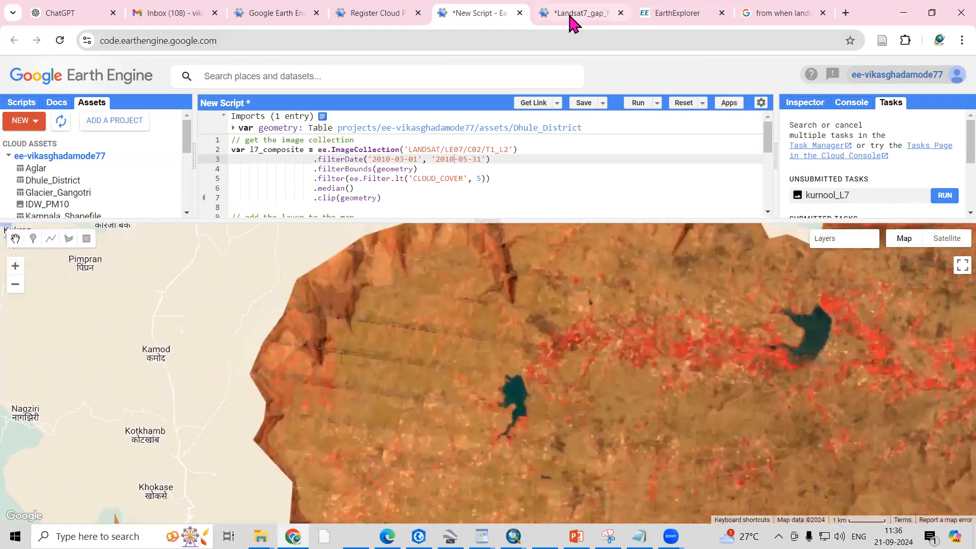
left_click(575, 12)
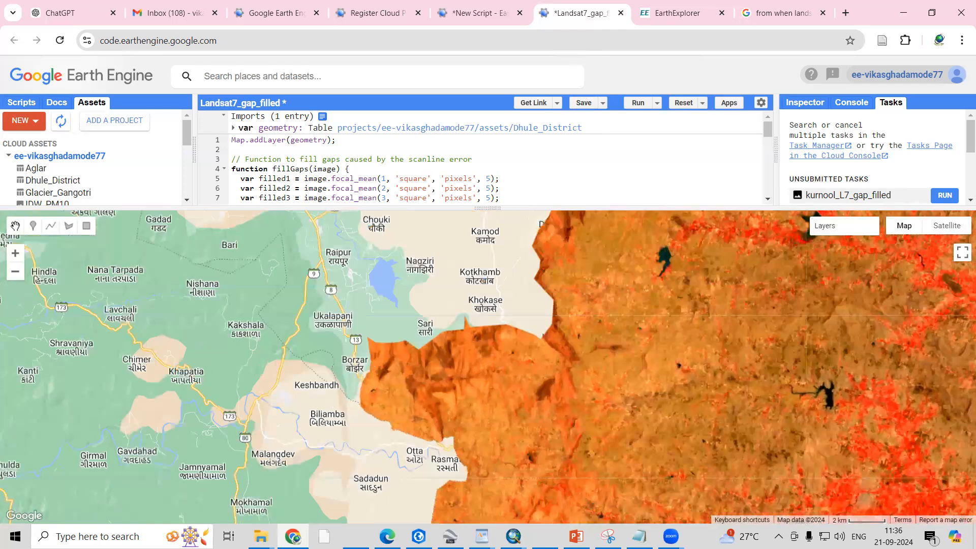